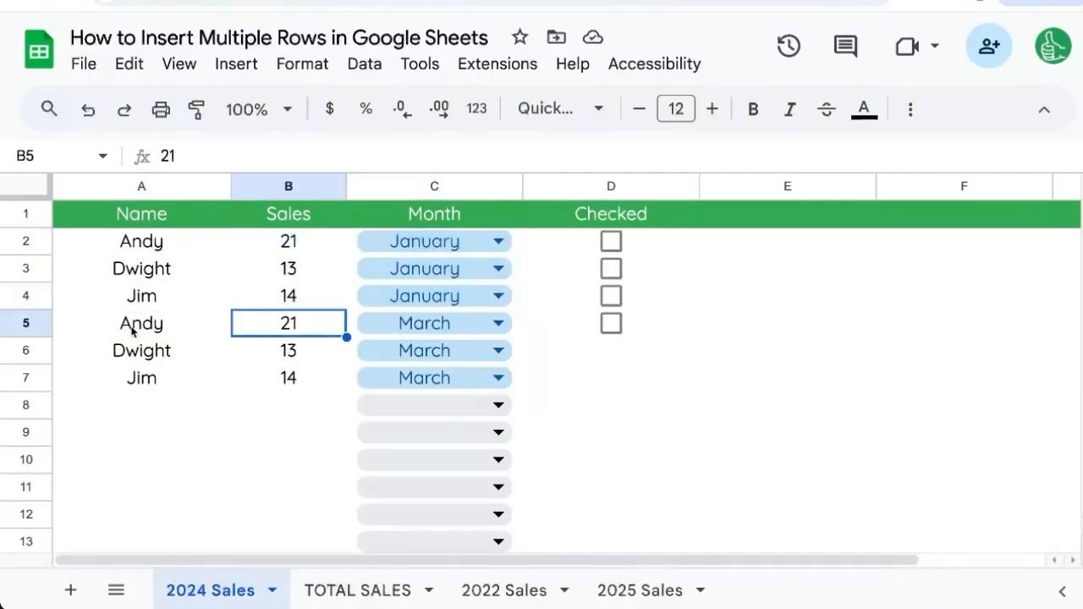
Step: Insert three rows below the January rows and set the new rows' Month to February
click(142, 323)
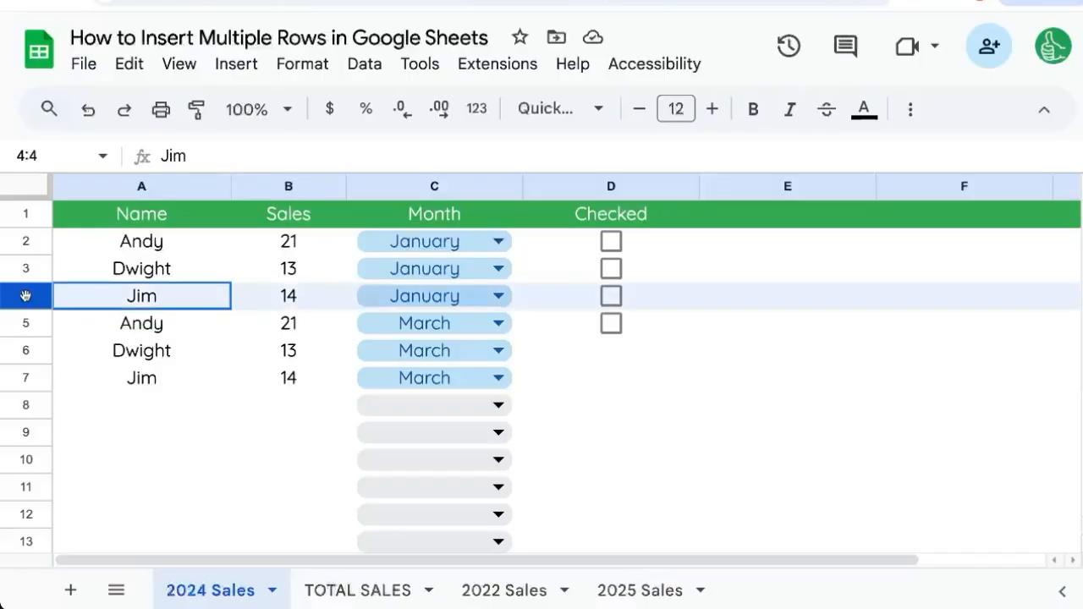
click(25, 294)
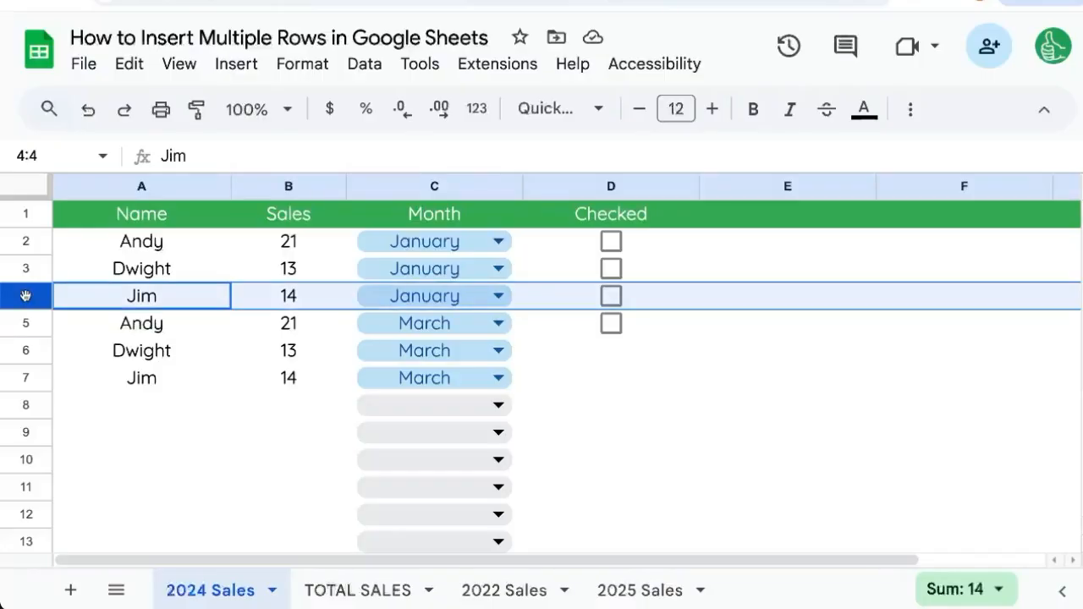
right_click(25, 295)
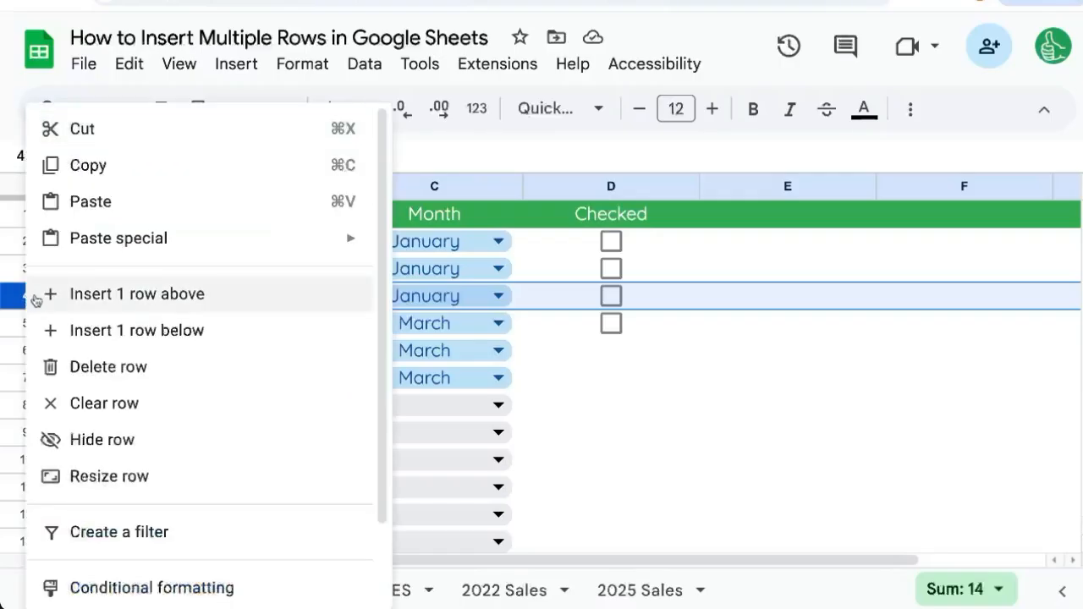
mouse_move(135, 330)
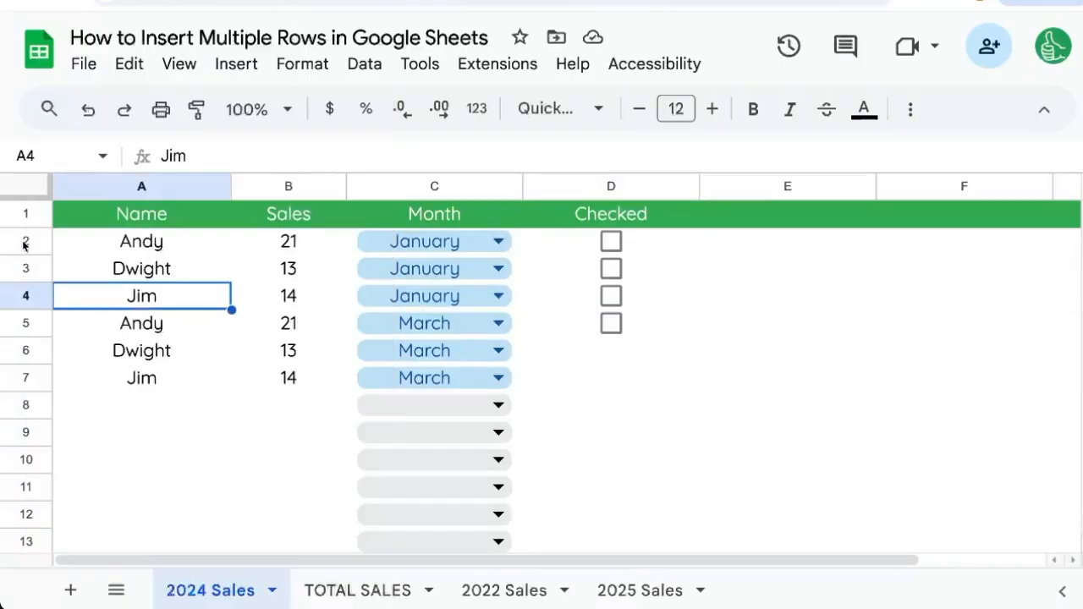
mouse_move(27, 244)
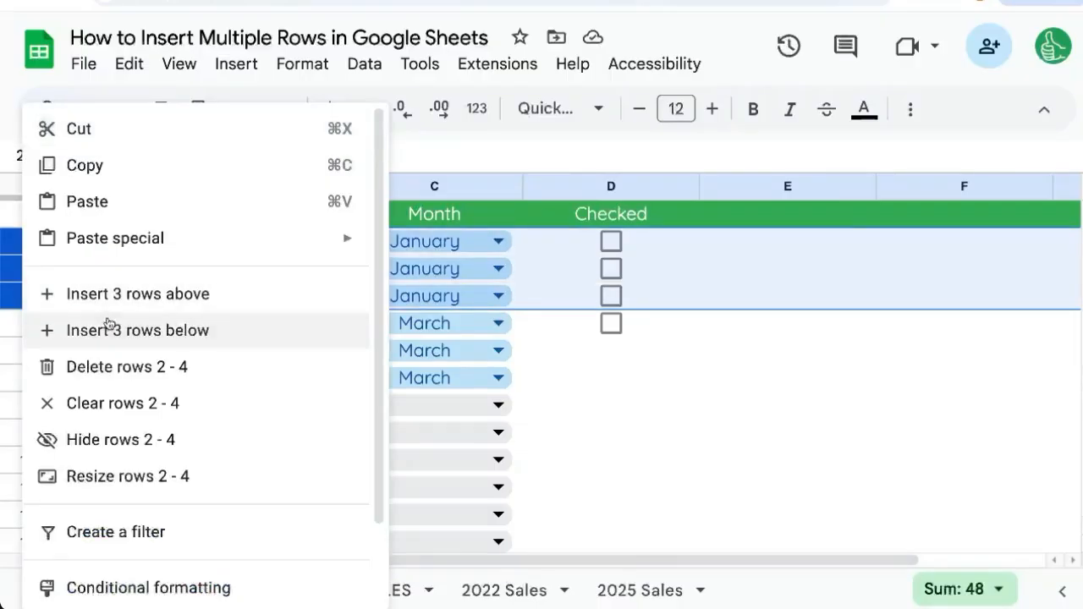
click(137, 330)
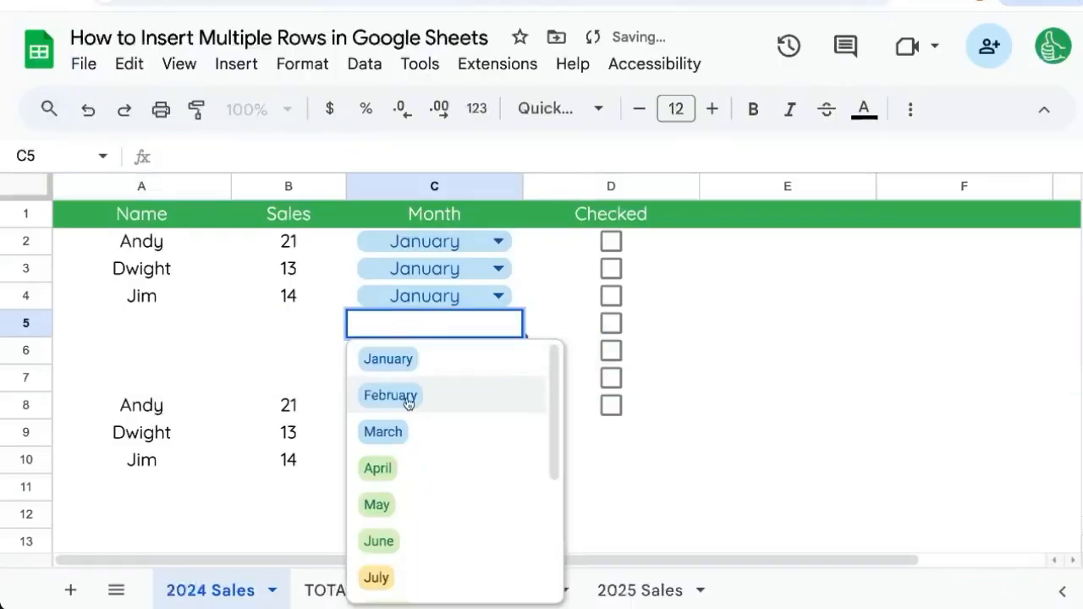
click(390, 396)
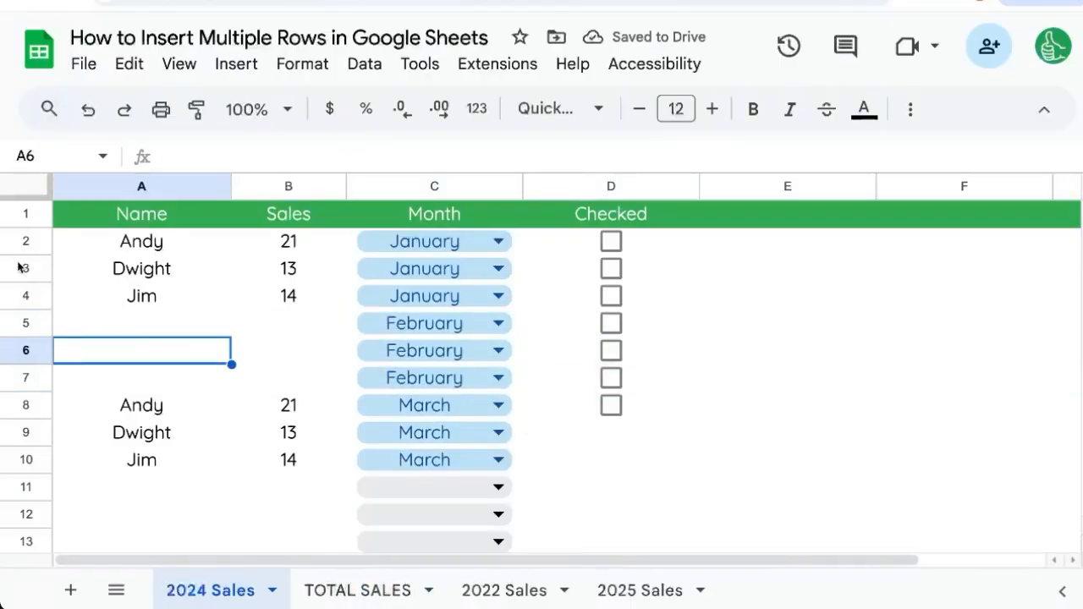
mouse_move(34, 250)
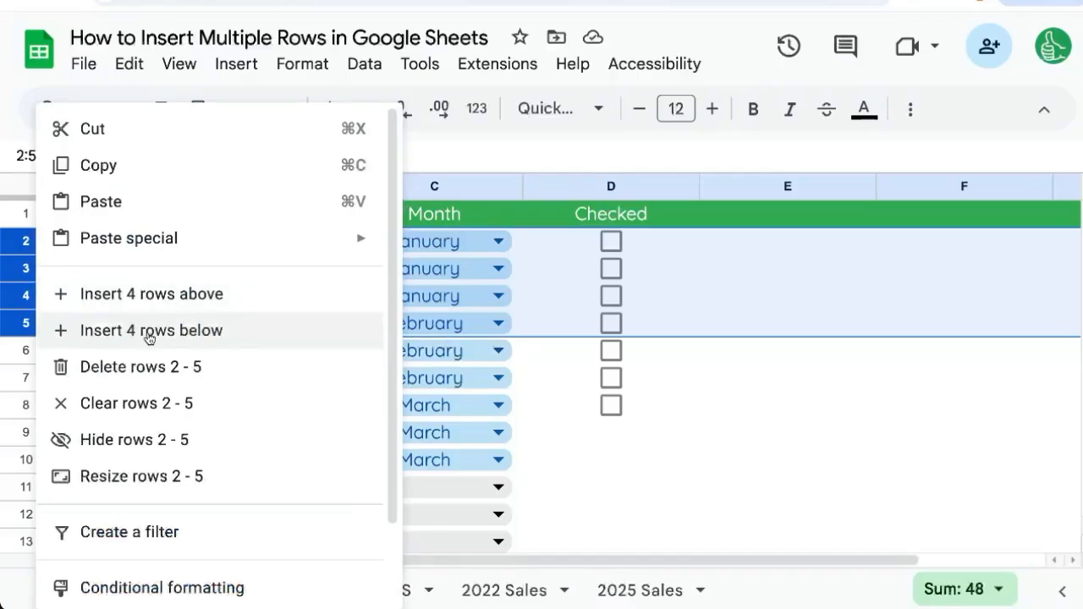
click(153, 330)
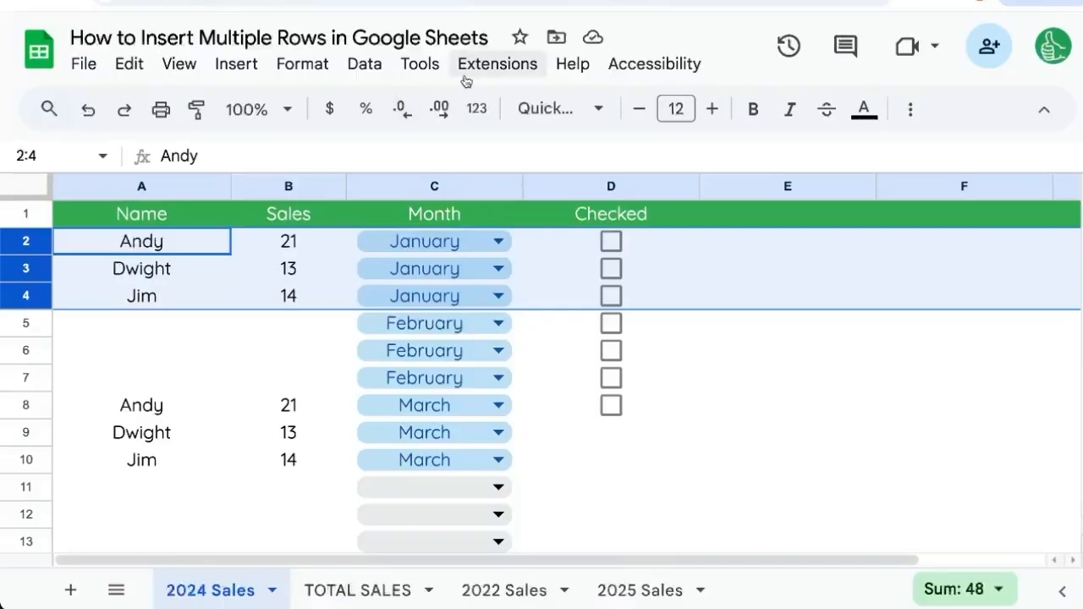
Step: Record a relative-reference macro inserting three rows below the selection and save it
click(497, 64)
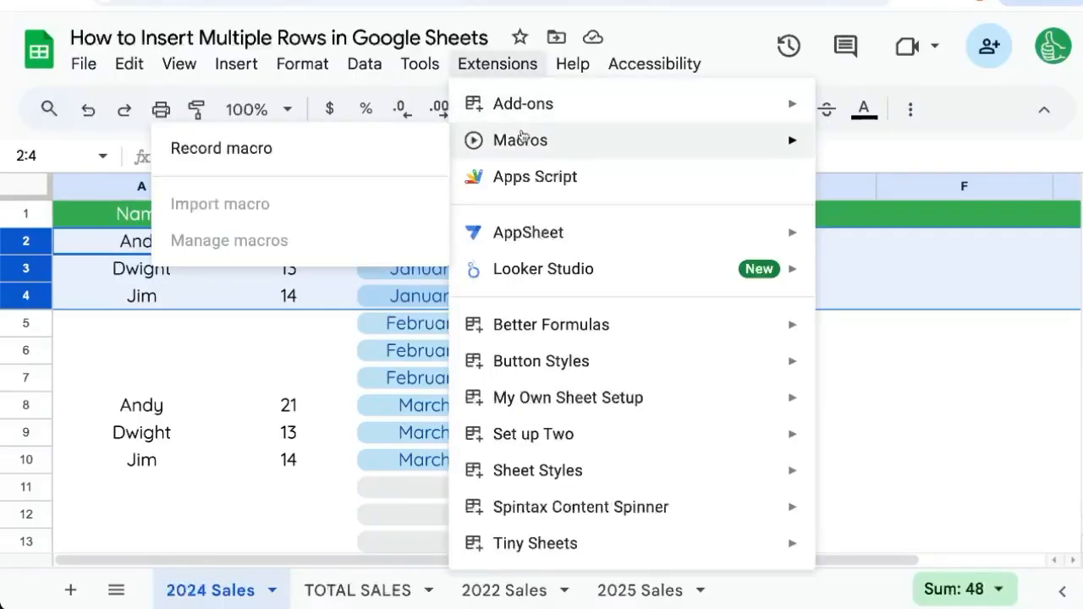
click(220, 149)
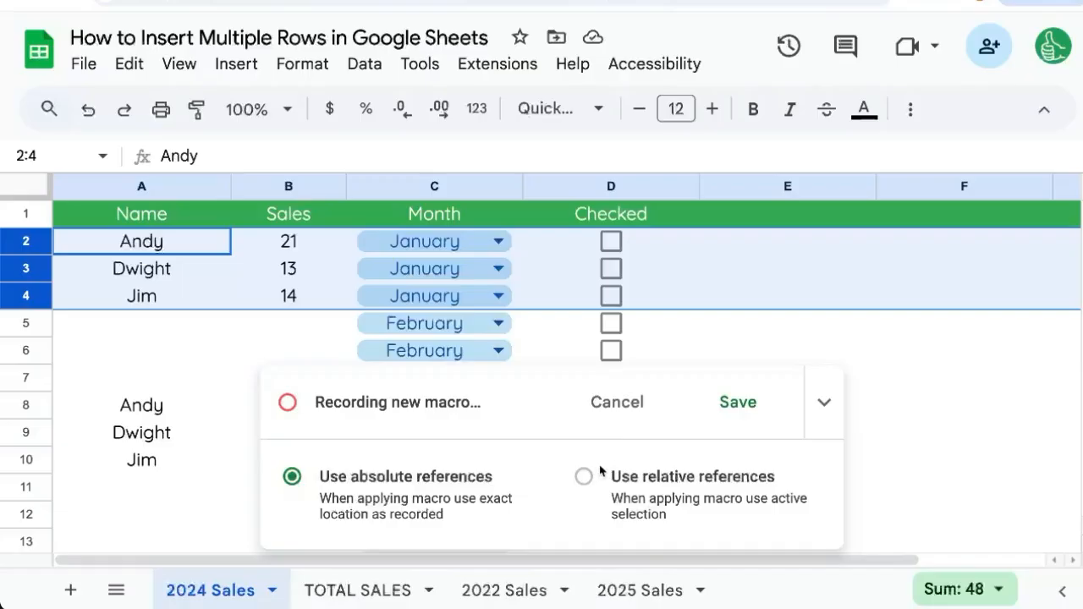
click(582, 477)
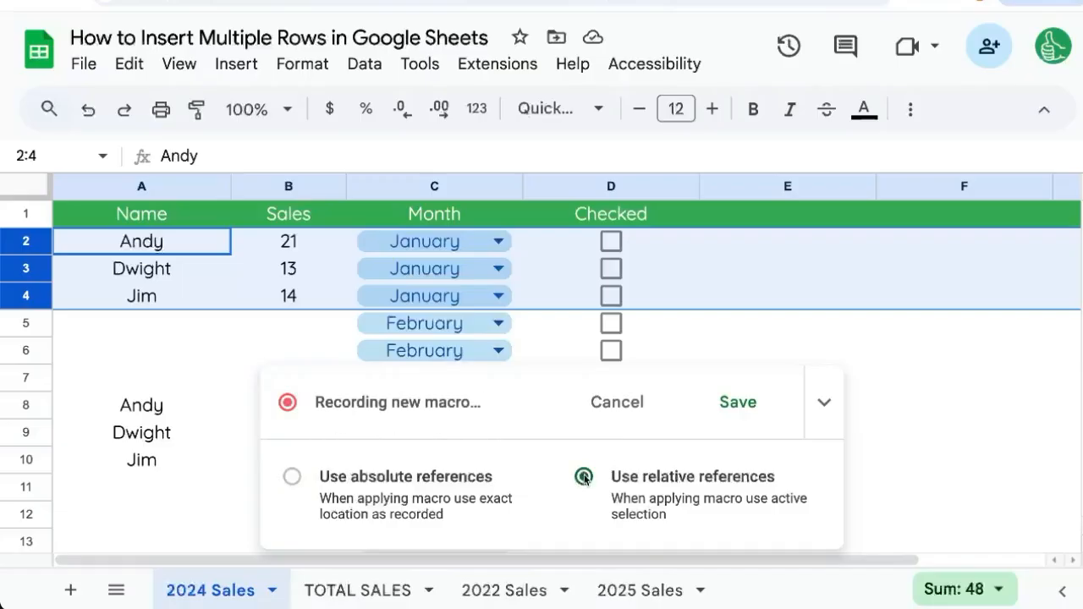
click(582, 477)
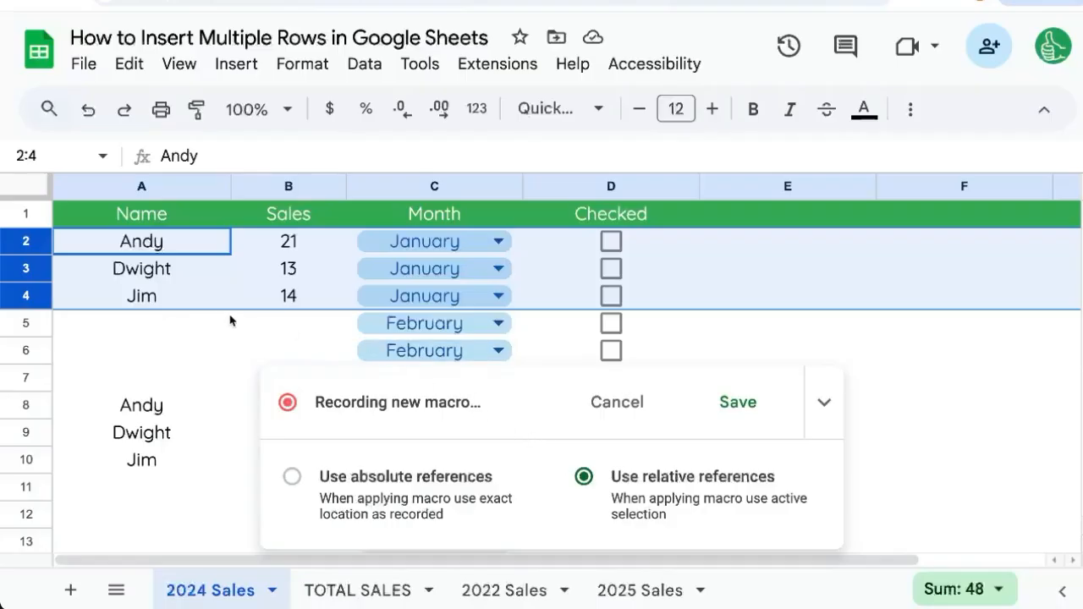
click(142, 267)
text(Insert Three Row s)
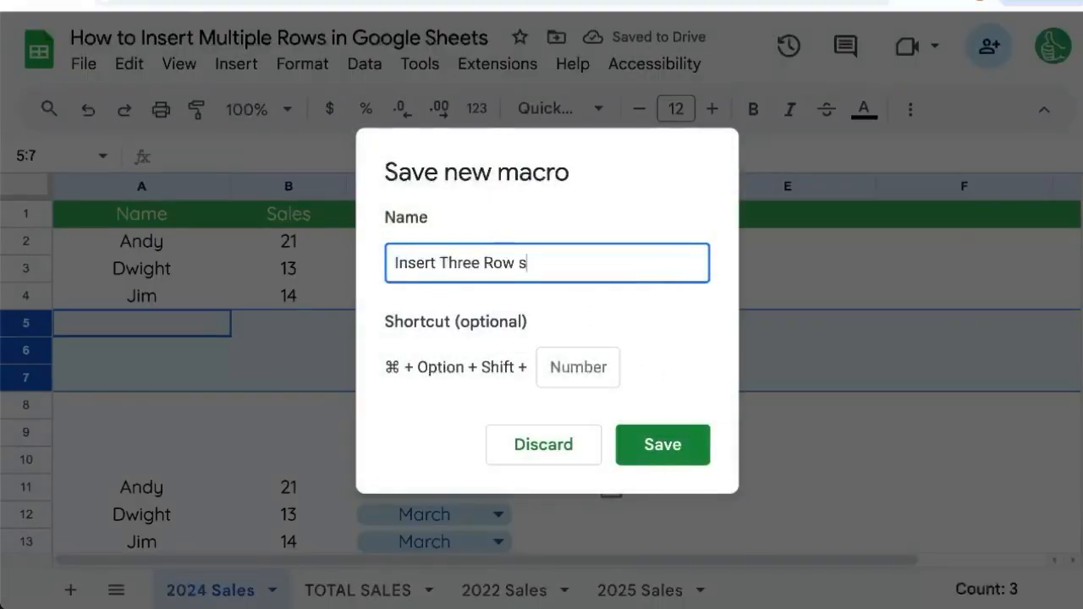
click(662, 444)
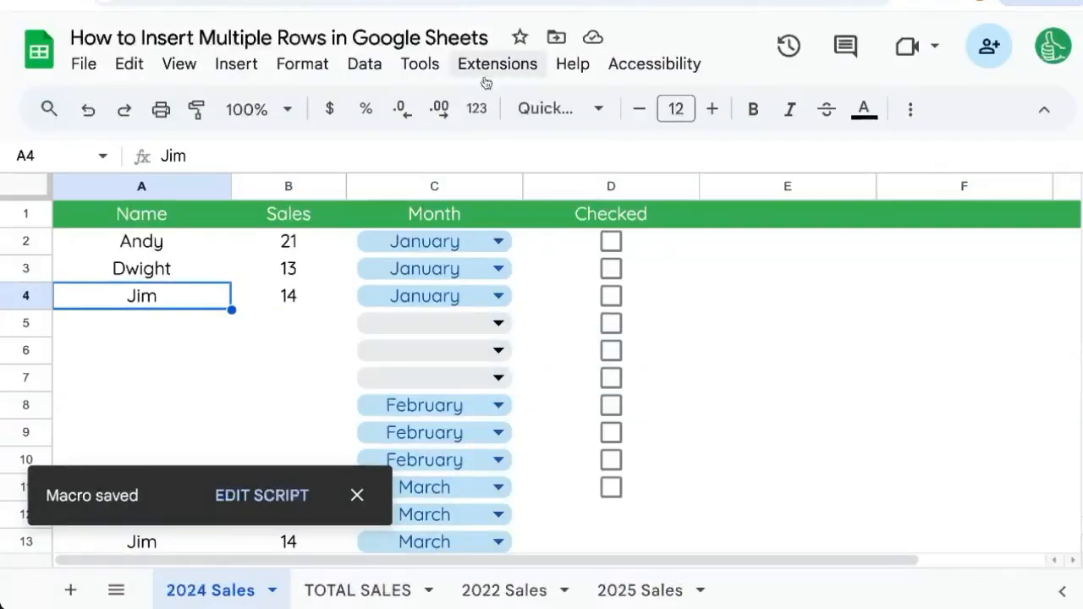
Step: Run the saved macro on the January rows to add three more blank rows, then select A5
click(497, 64)
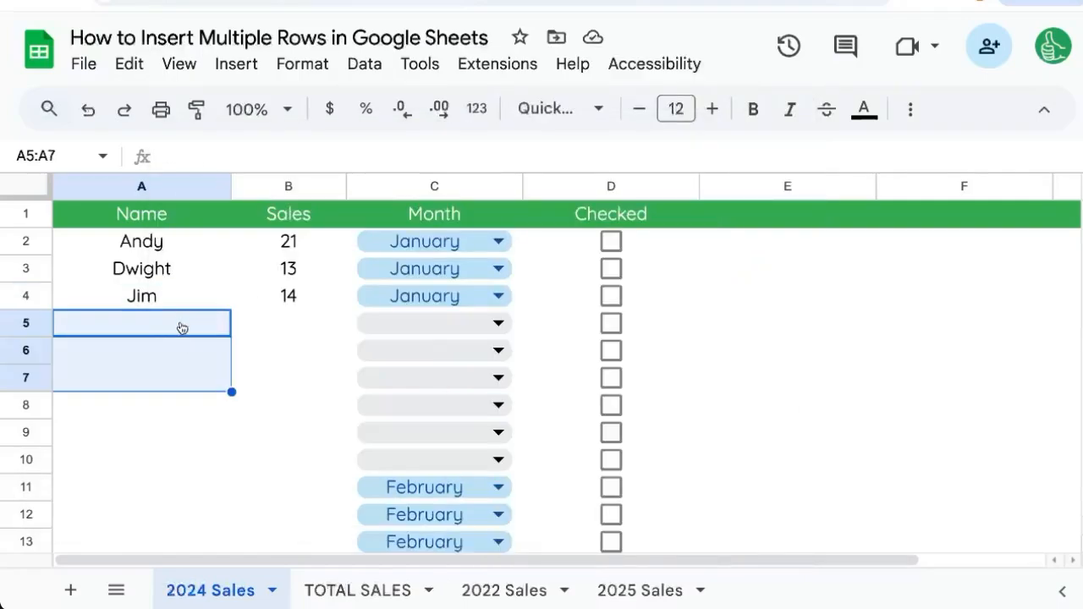
click(142, 324)
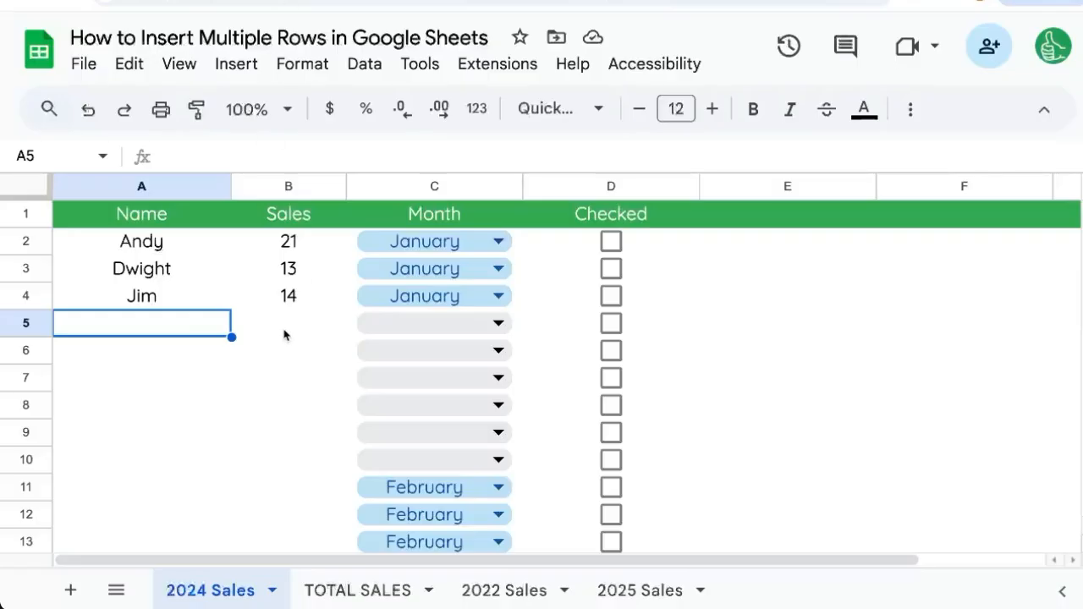
mouse_move(240, 279)
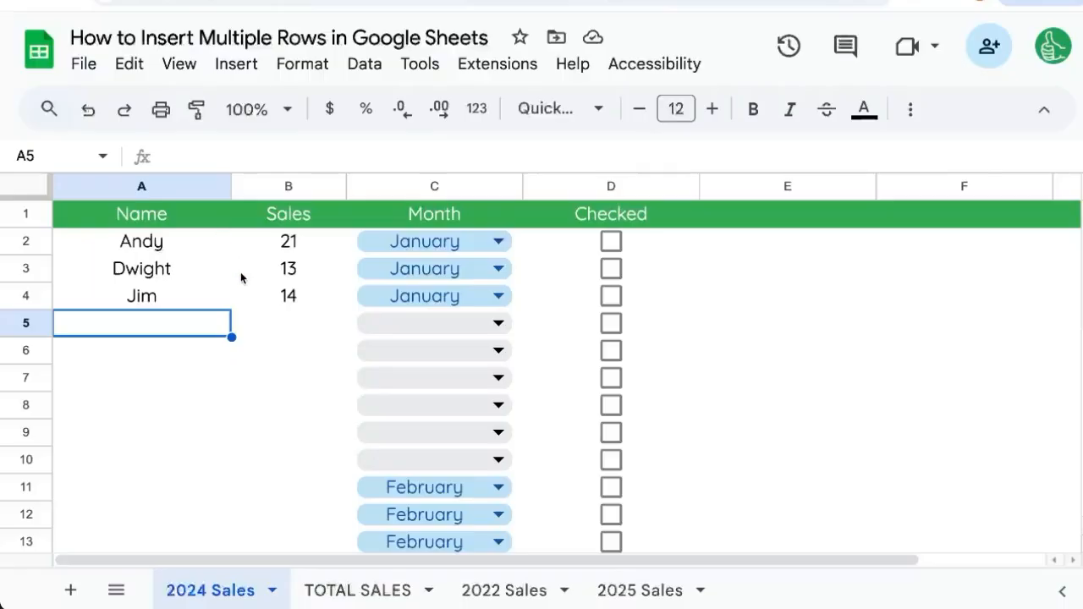